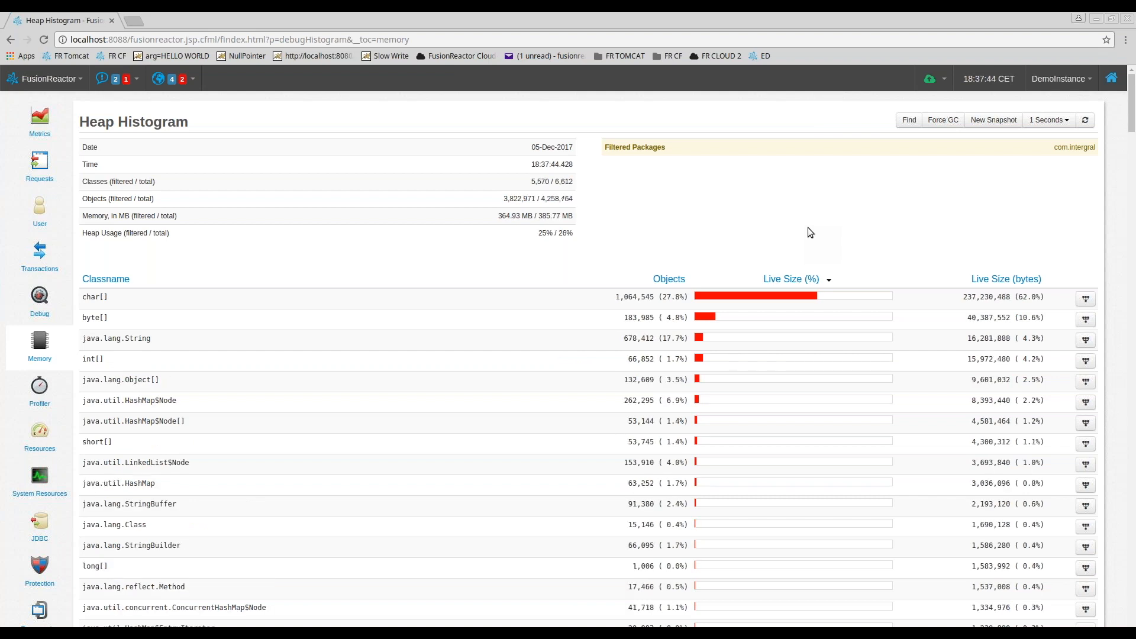
mouse_move(837, 214)
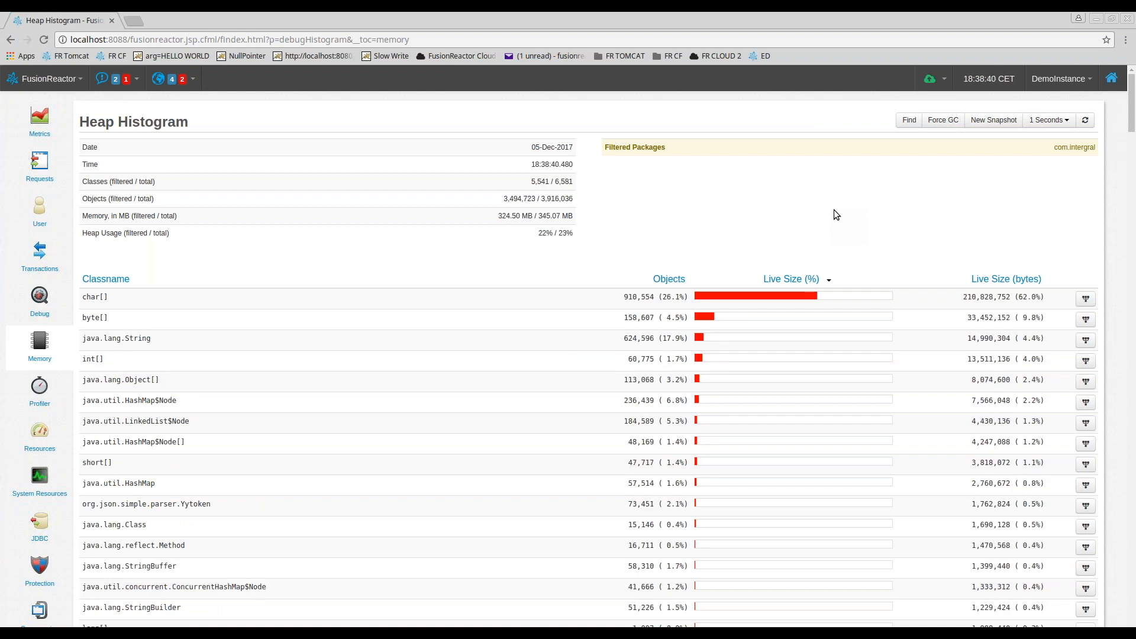
mouse_move(840, 211)
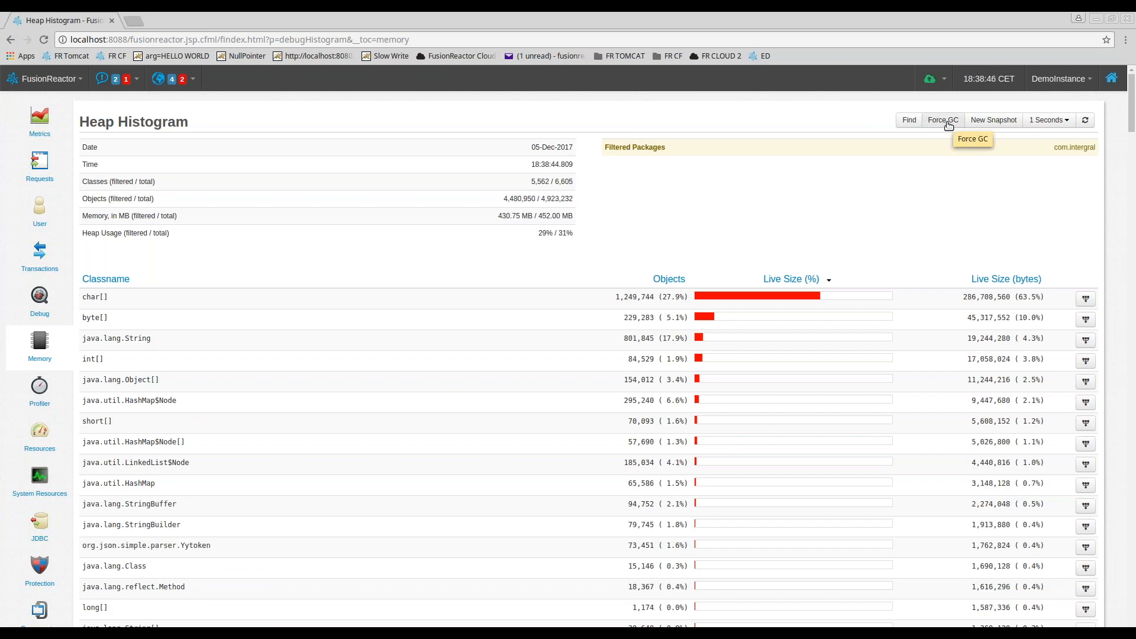
Step: Force a garbage collection, freeing about 51 MB, and dismiss the notice
click(943, 119)
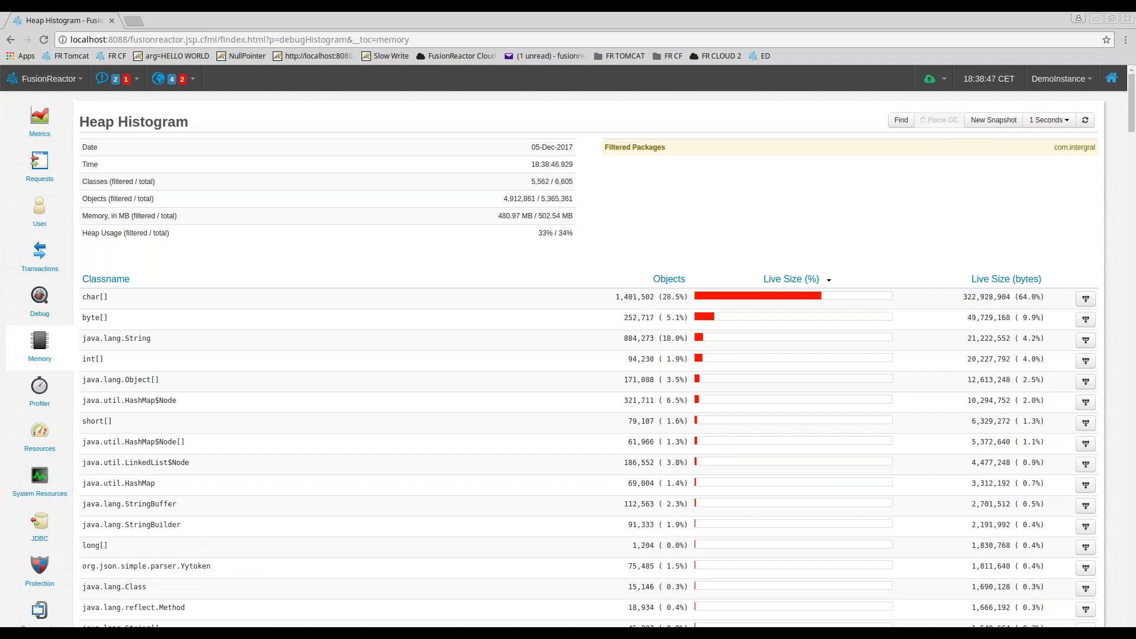
click(940, 120)
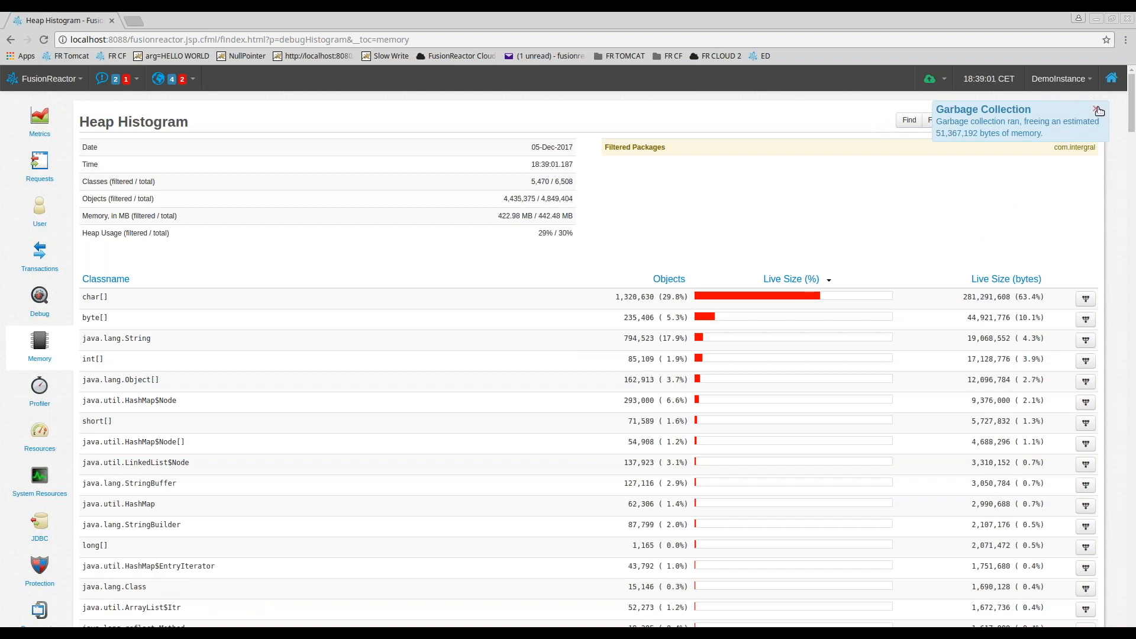
click(1097, 110)
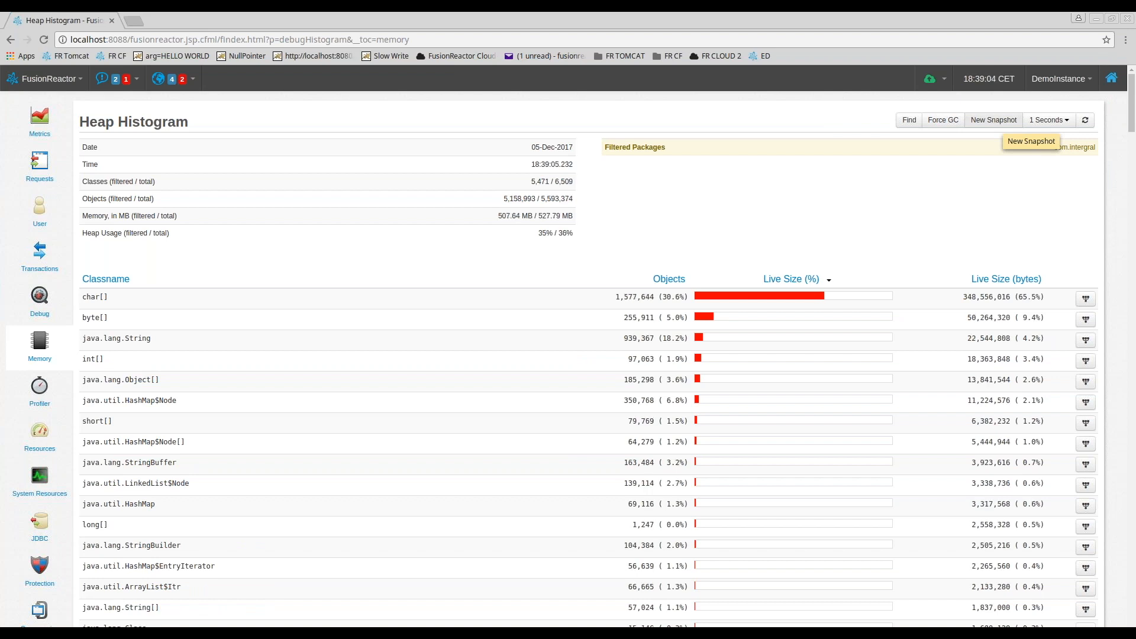
Step: Capture a new heap snapshot from the Heap Histogram toolbar
click(993, 119)
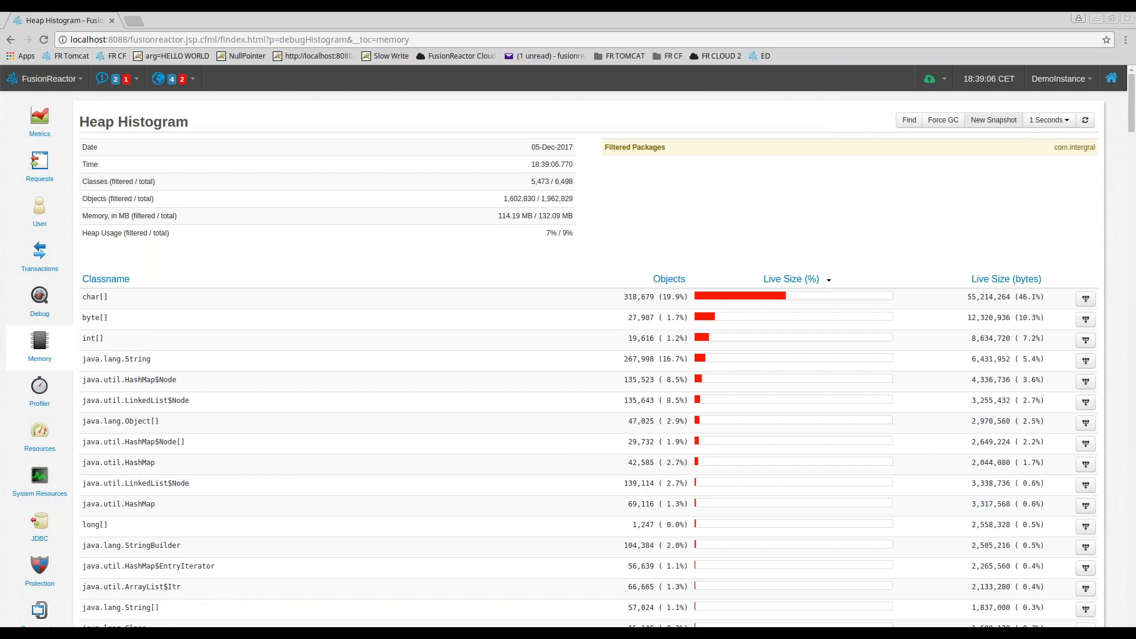
click(991, 119)
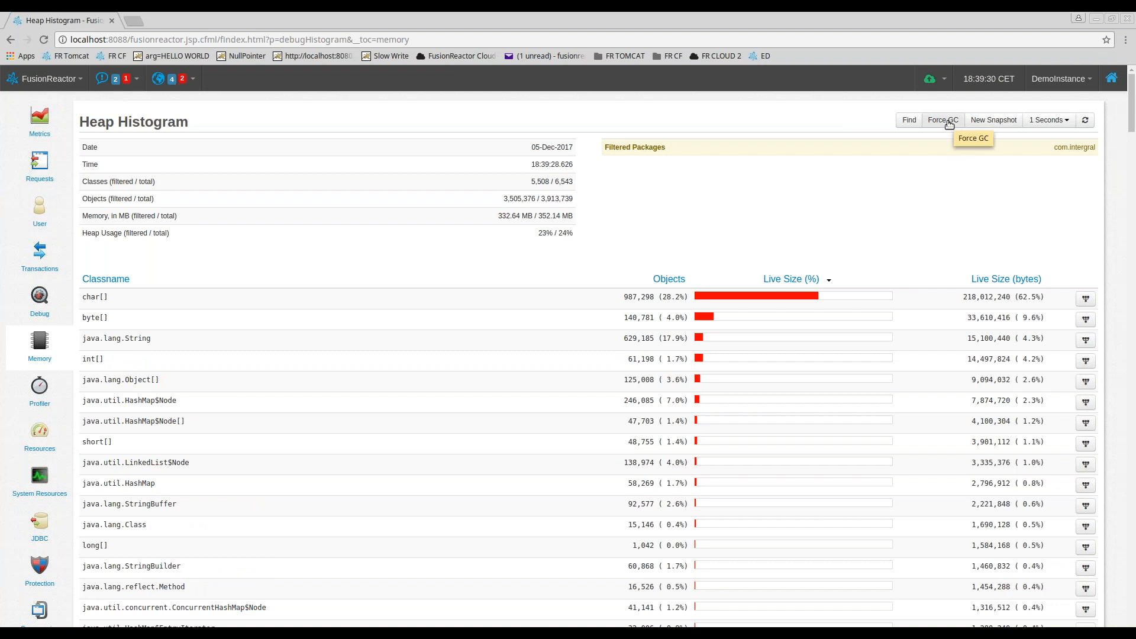
Step: Force another garbage collection and head to the Memory section
click(942, 120)
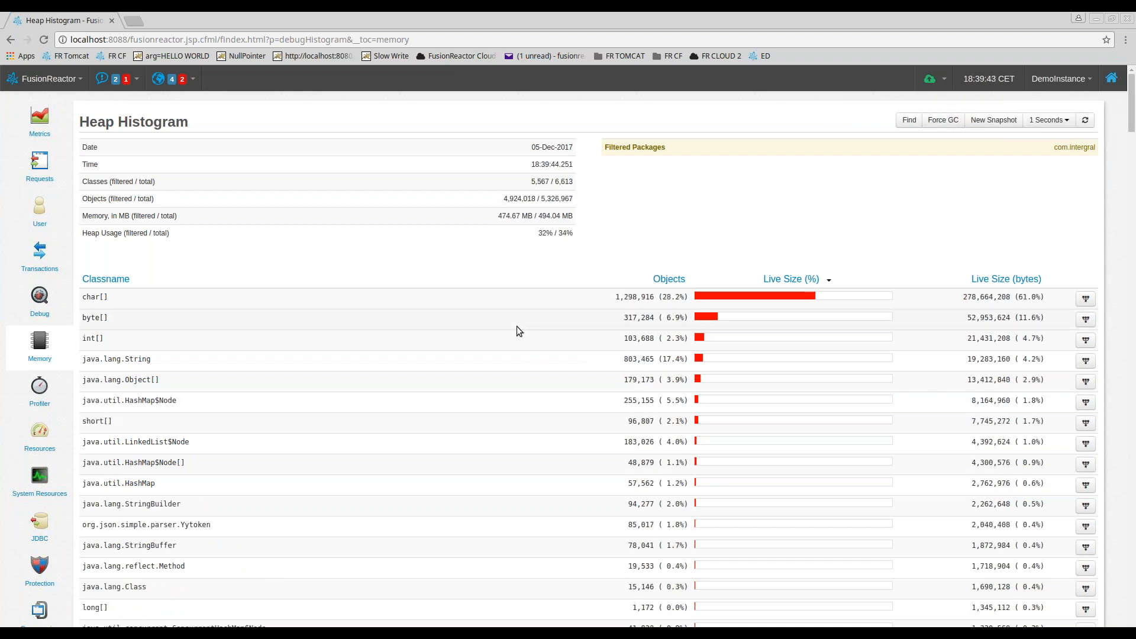
click(39, 347)
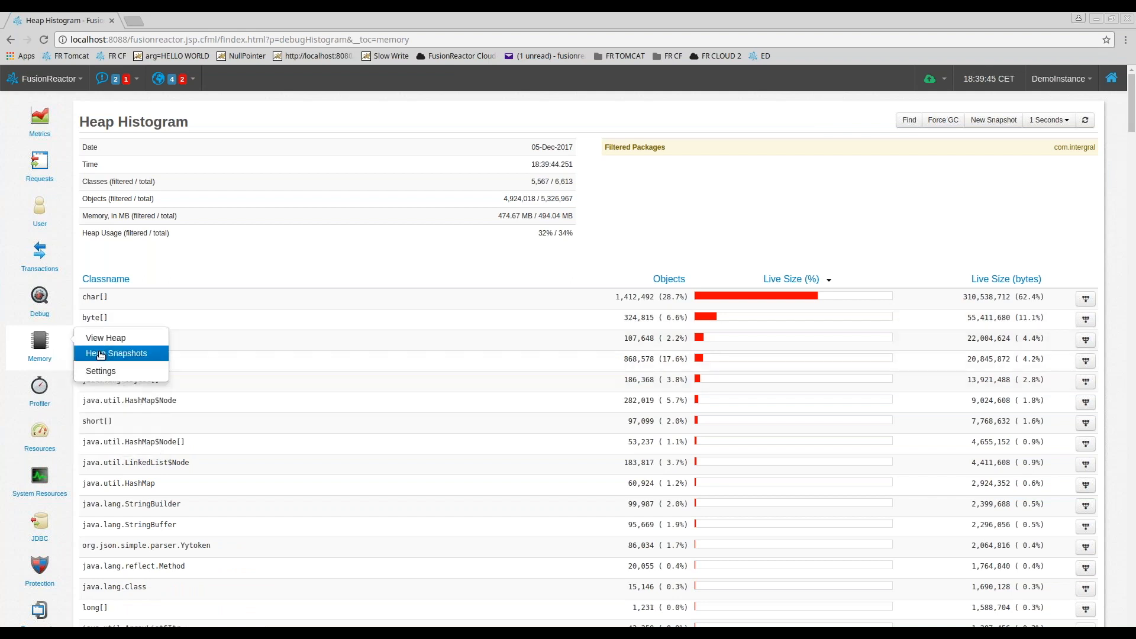
Step: Diff the two newest heap snapshots, 20171205_183937_668 and 20171205_183907_093
click(116, 353)
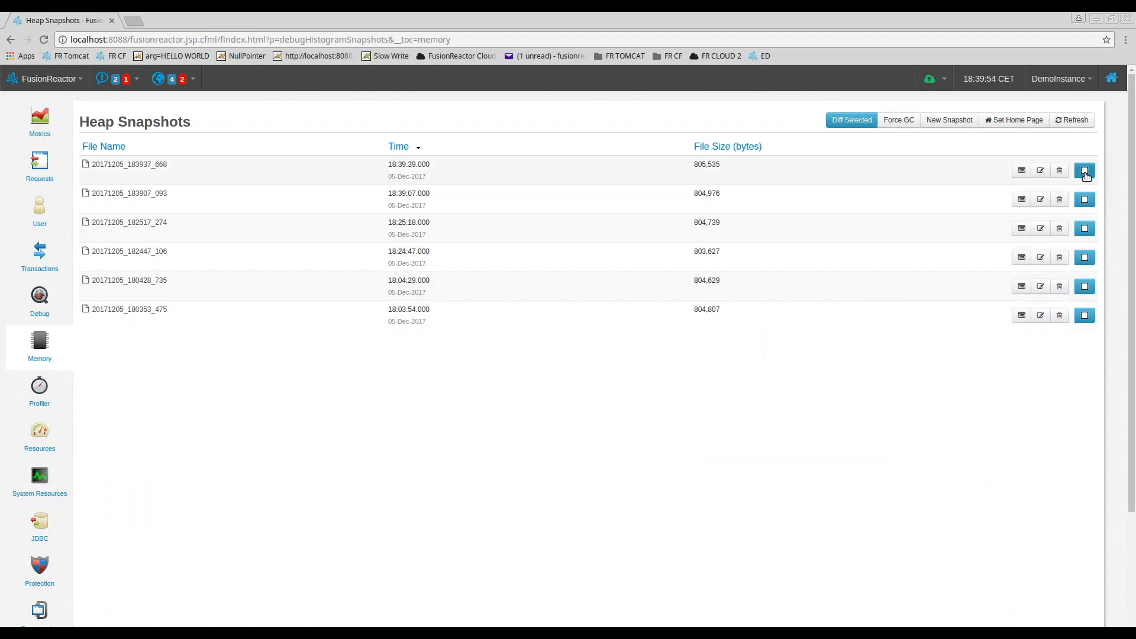
click(1085, 198)
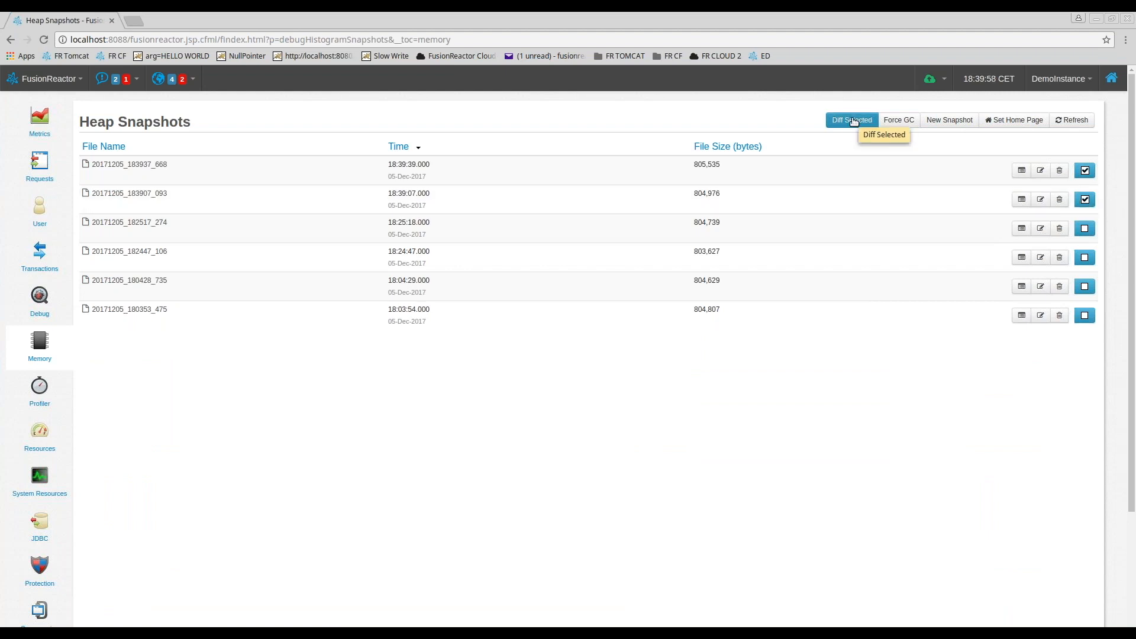
click(850, 119)
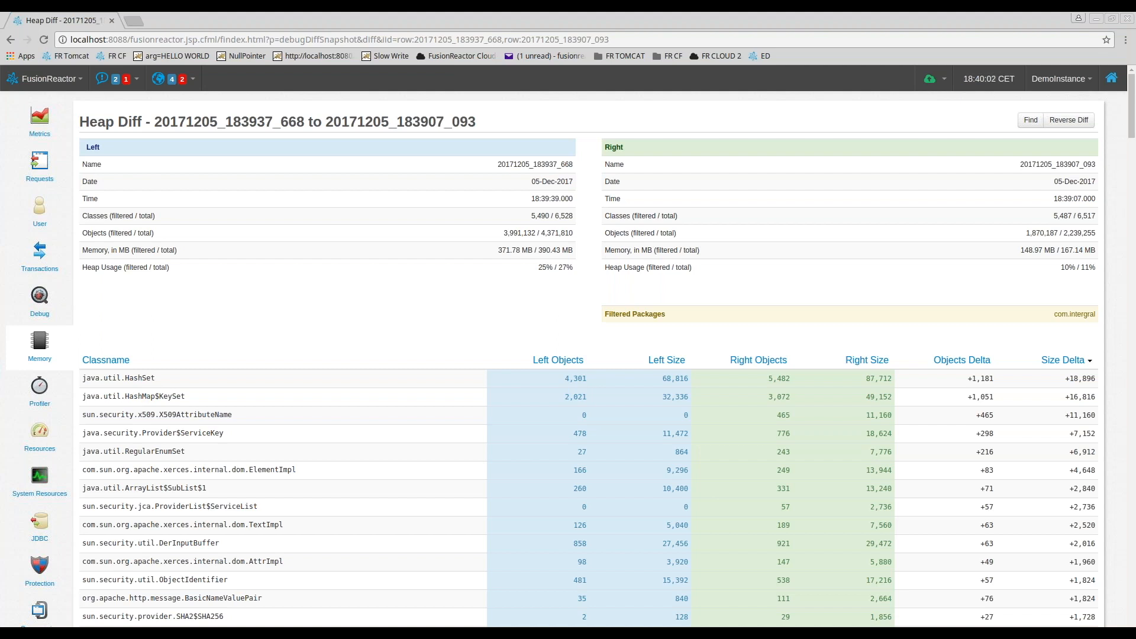
mouse_move(846, 139)
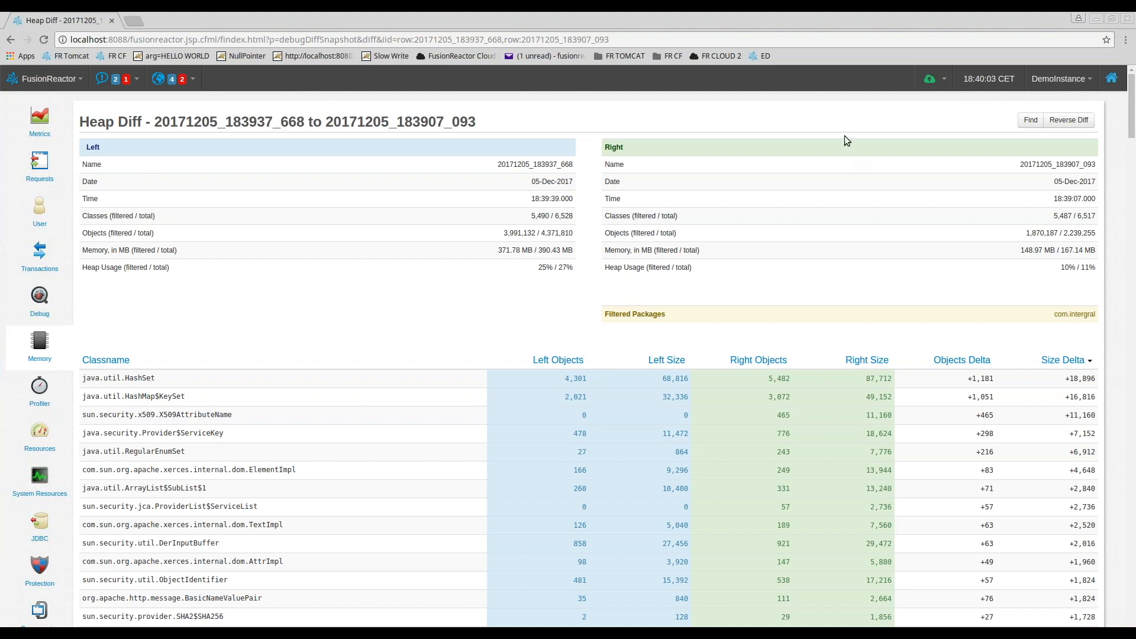
mouse_move(827, 253)
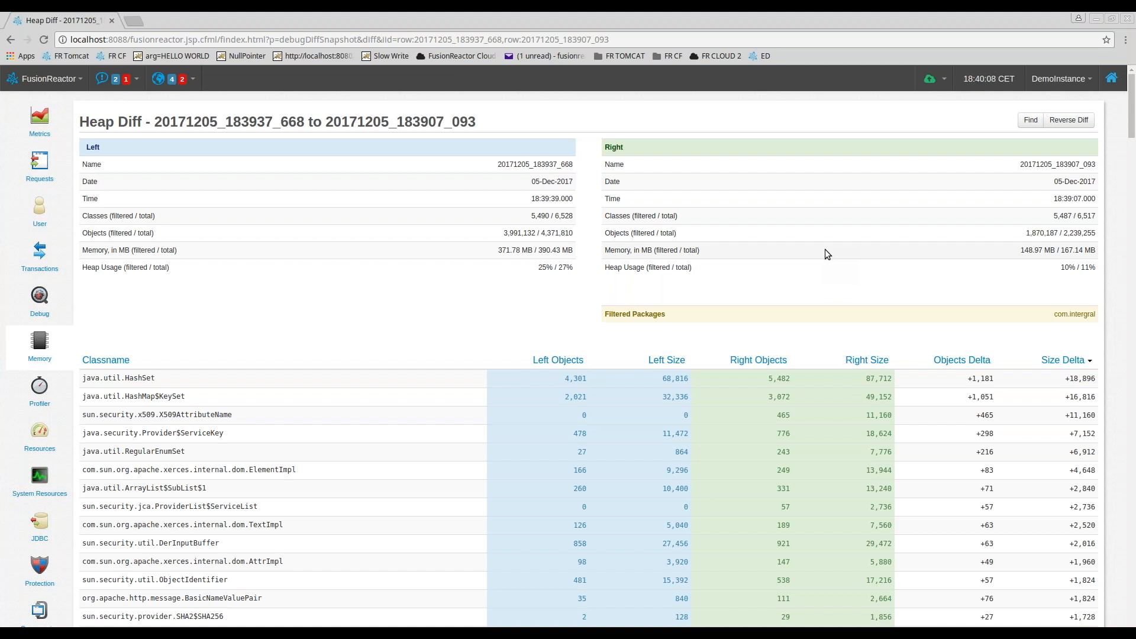
mouse_move(830, 259)
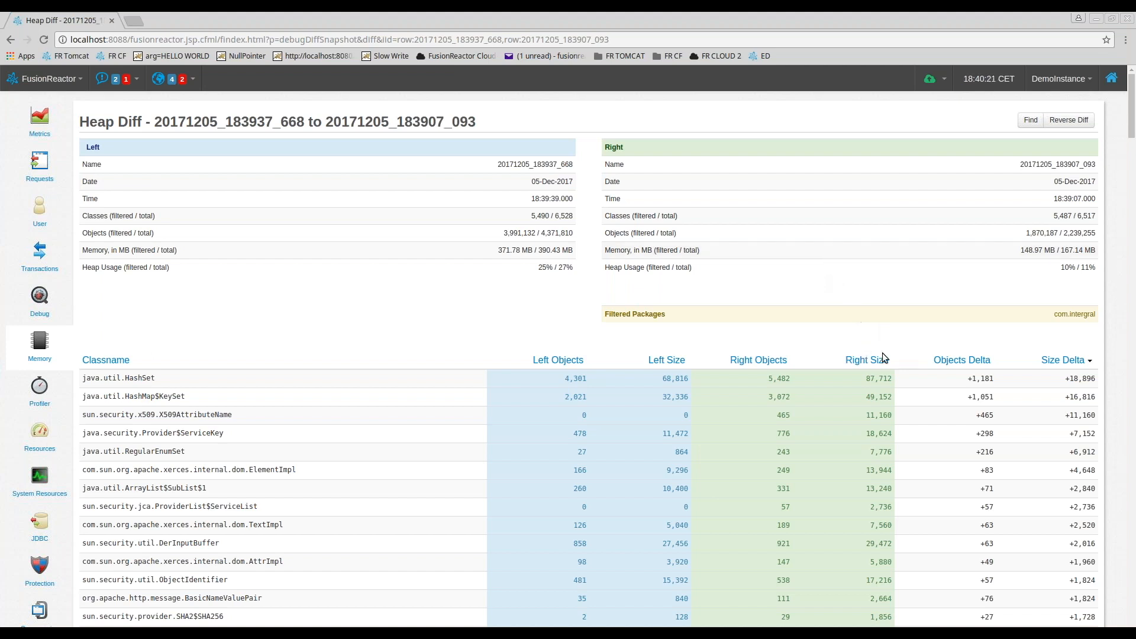
Step: Sort the heap diff by Objects Delta, putting HashSet and HashMap$KeySet on top
click(961, 360)
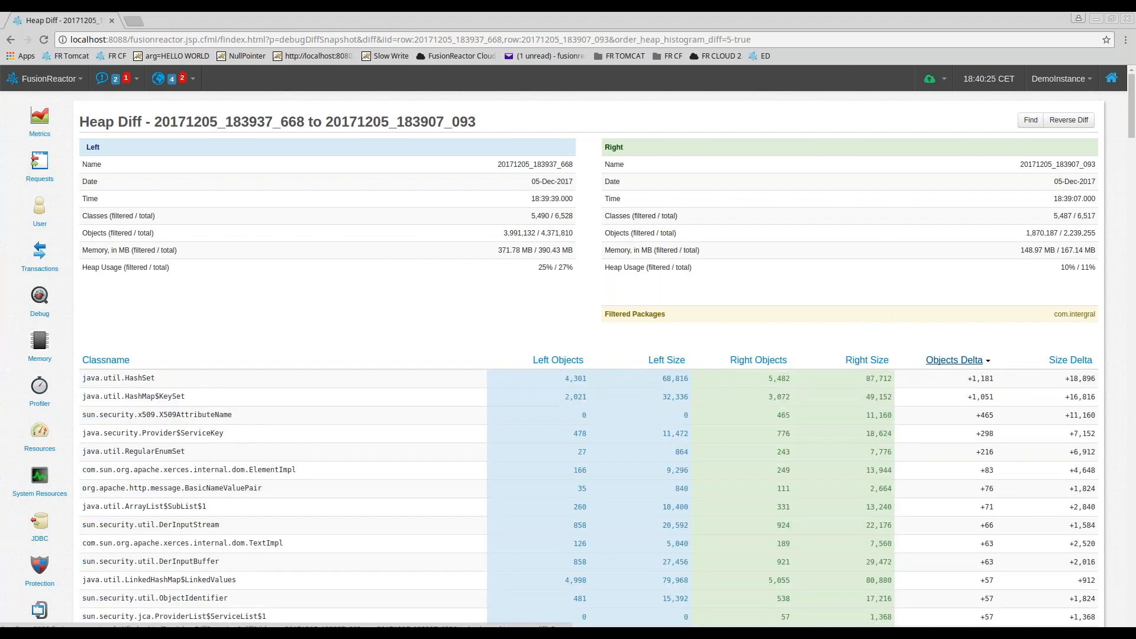
mouse_move(240, 391)
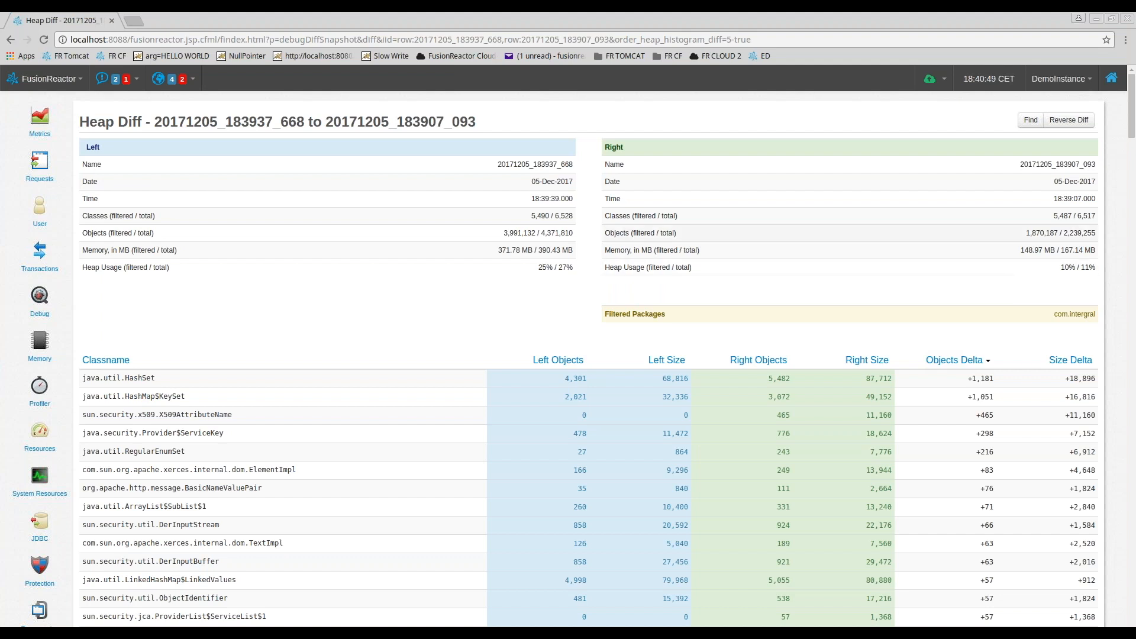
Step: Filter the heap diff to classes matching 'jdbc', such as Hibernate JdbcServicesImpl
click(1029, 120)
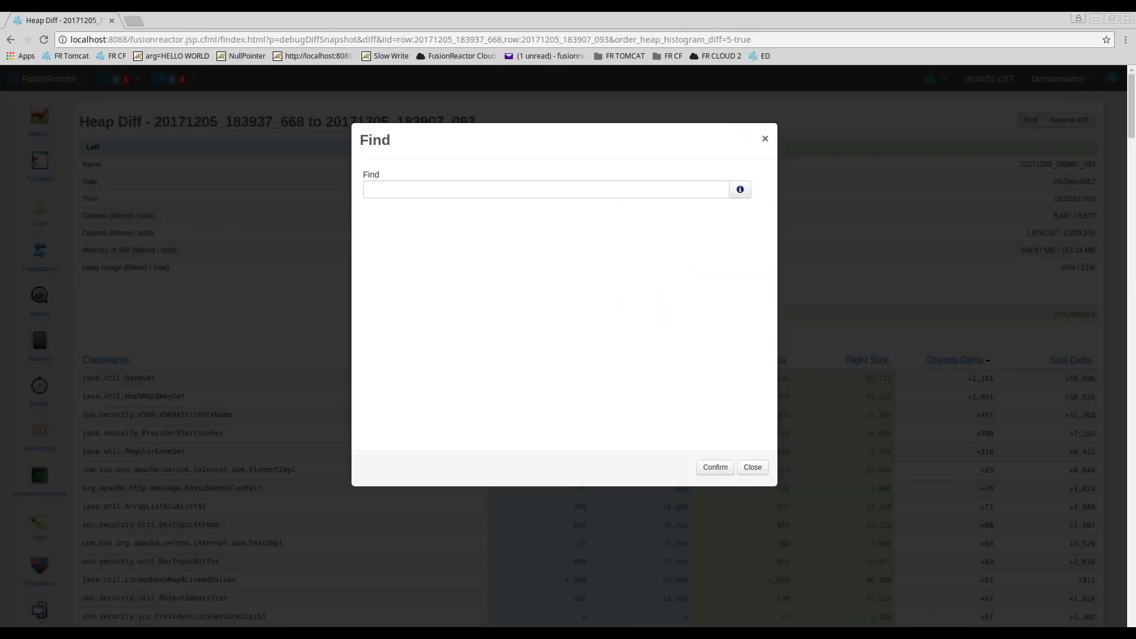
click(546, 189)
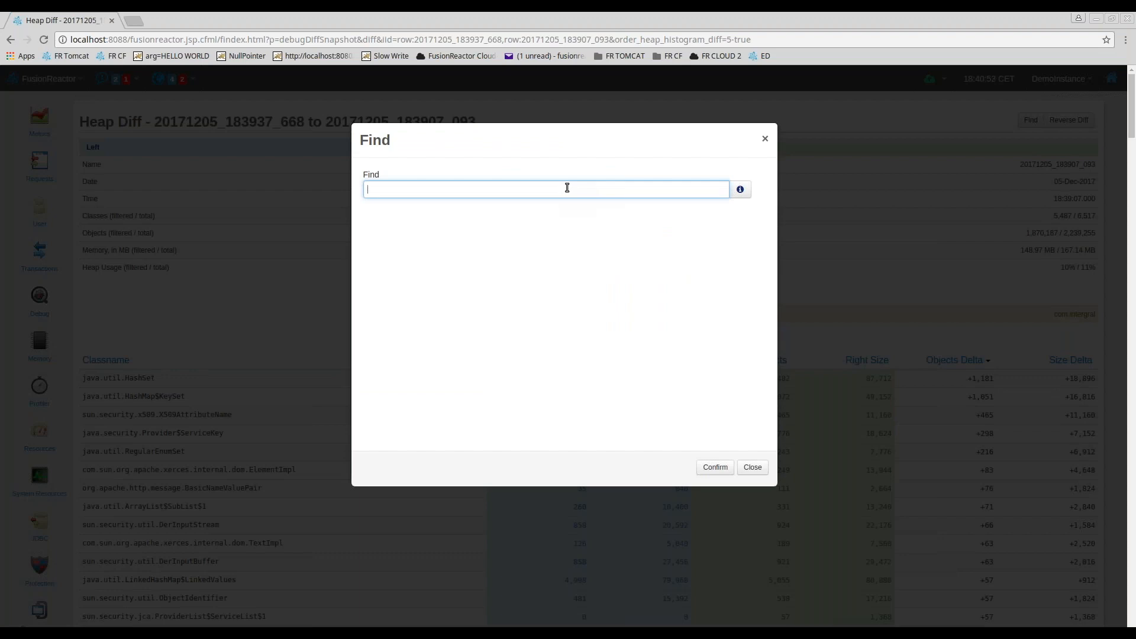
text(jdbc)
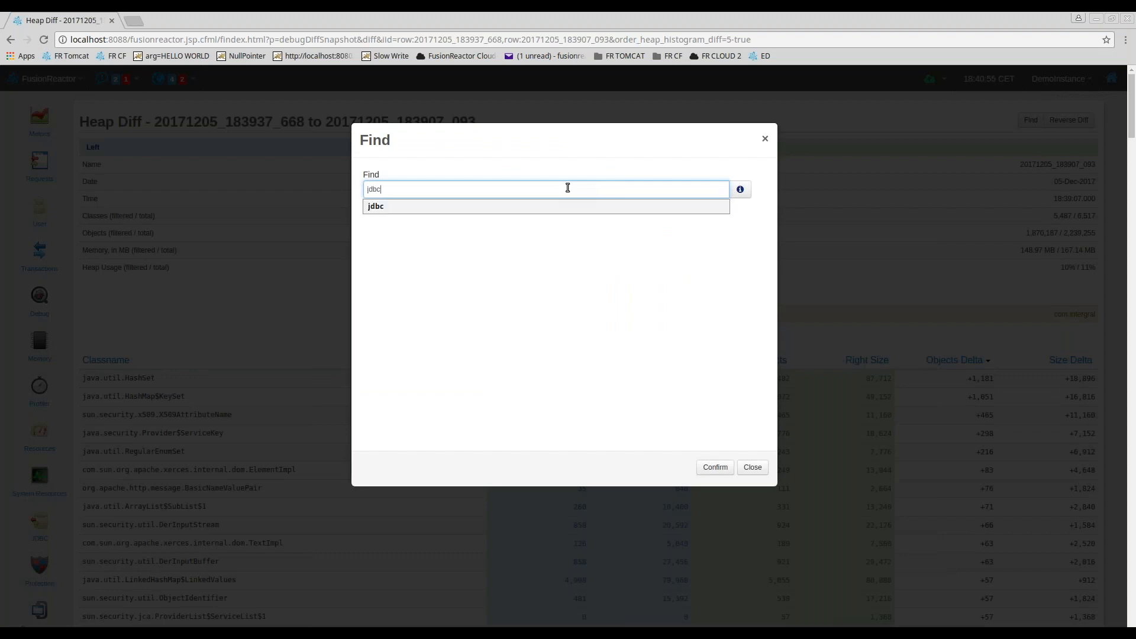
click(713, 466)
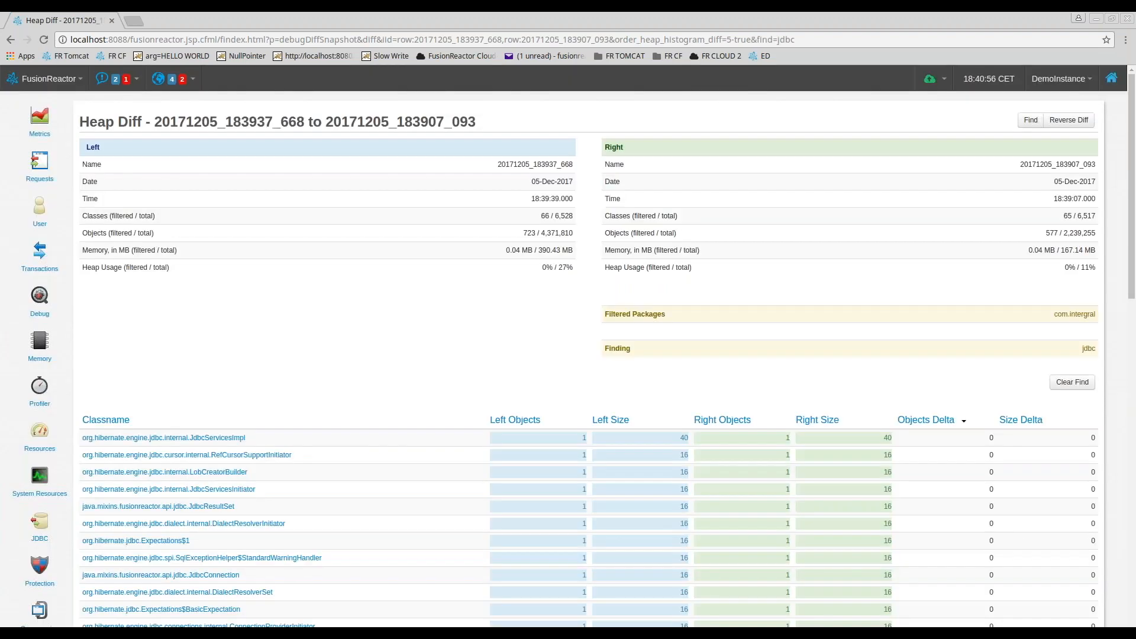